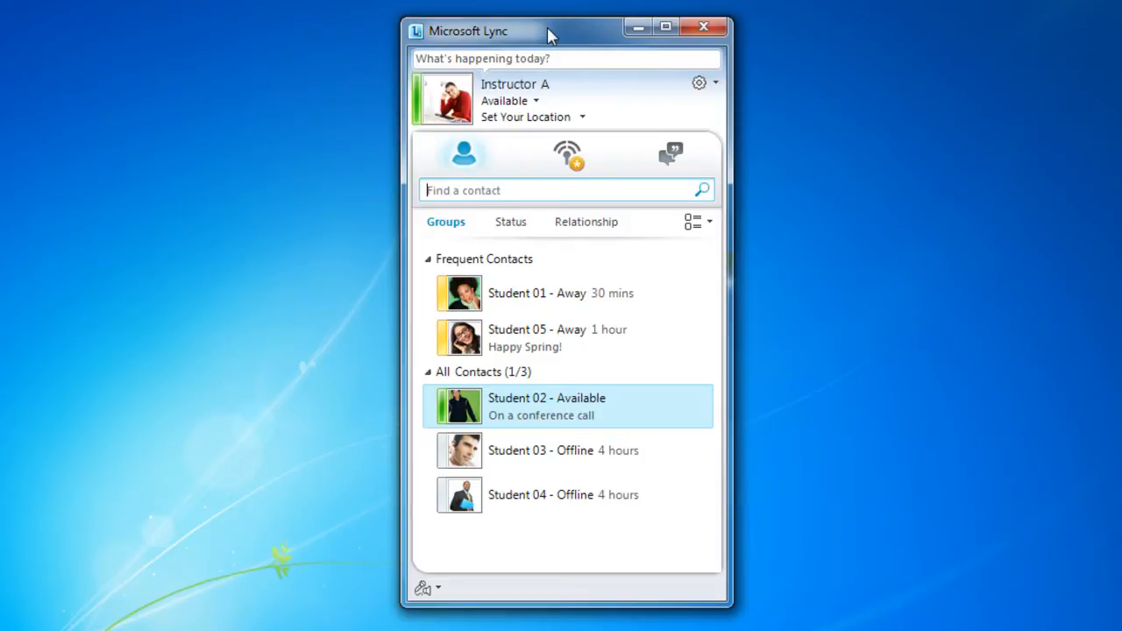
mouse_move(463, 154)
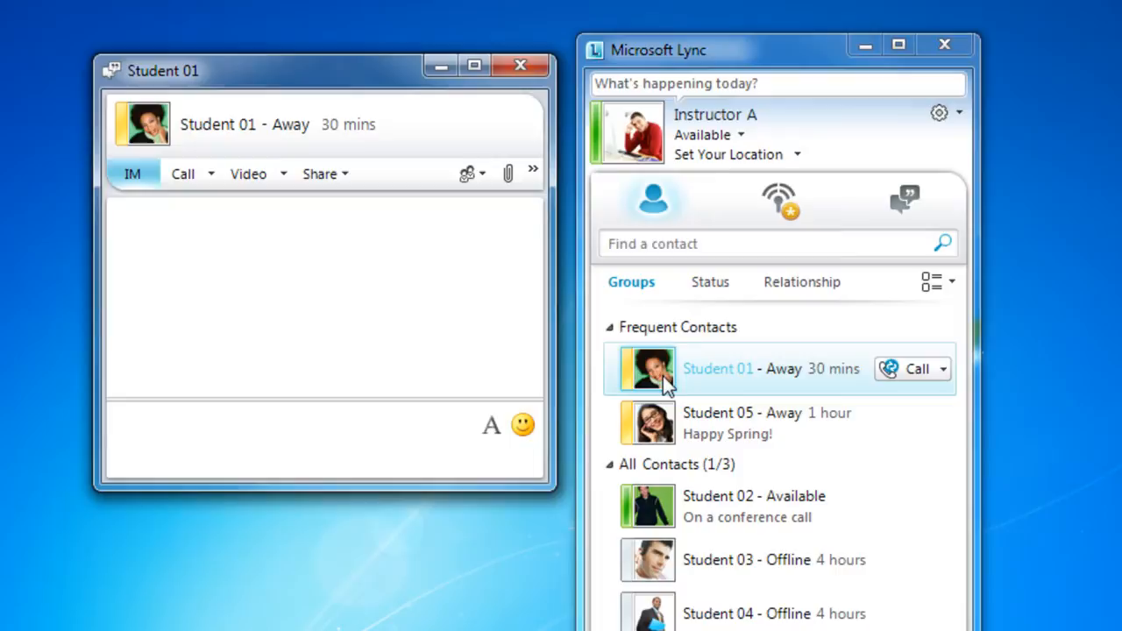
mouse_move(134, 174)
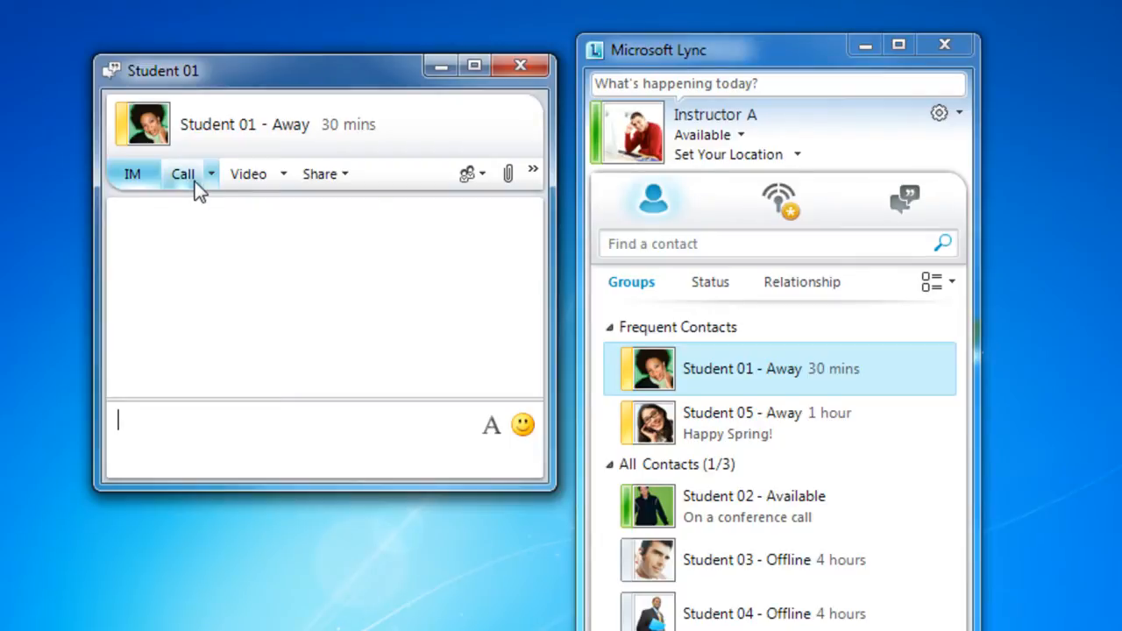
mouse_move(319, 173)
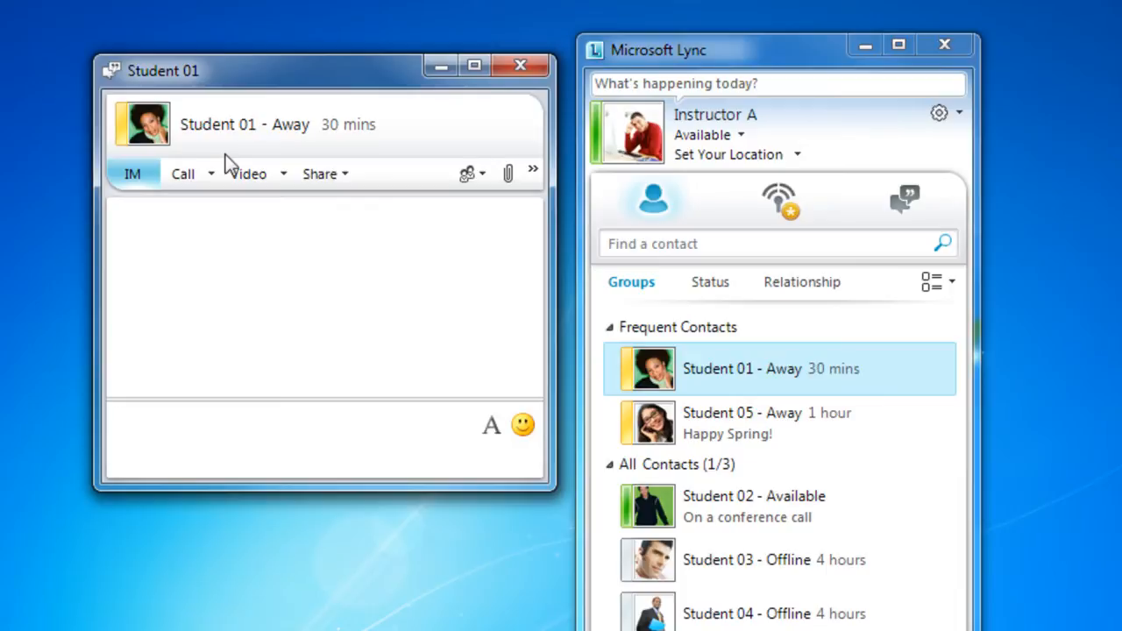
mouse_move(312, 143)
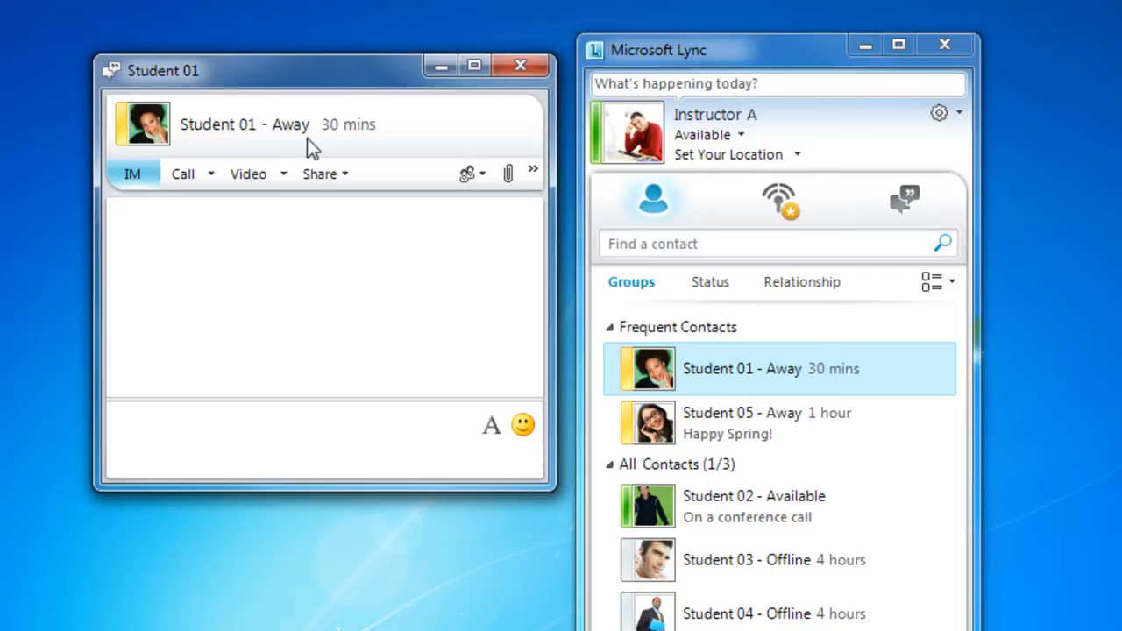
Send Student 01 the greeting 'Good afternoon!' in the message box.
text(Good aft)
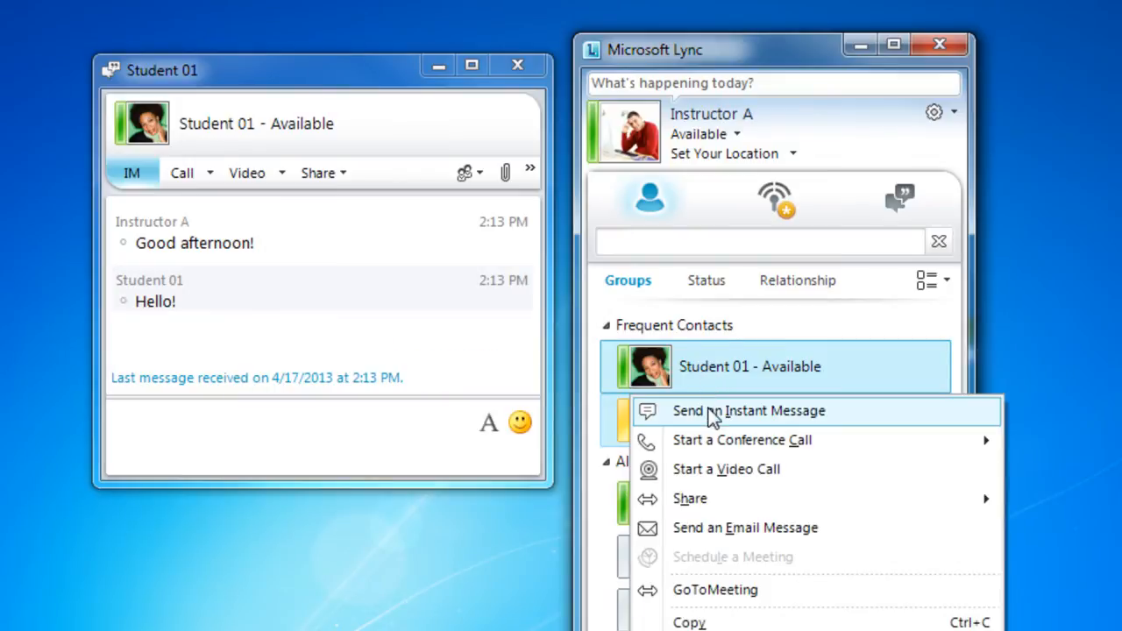
Start a group IM with Student 01 and Student 05 and begin a 'Hello' message.
click(743, 410)
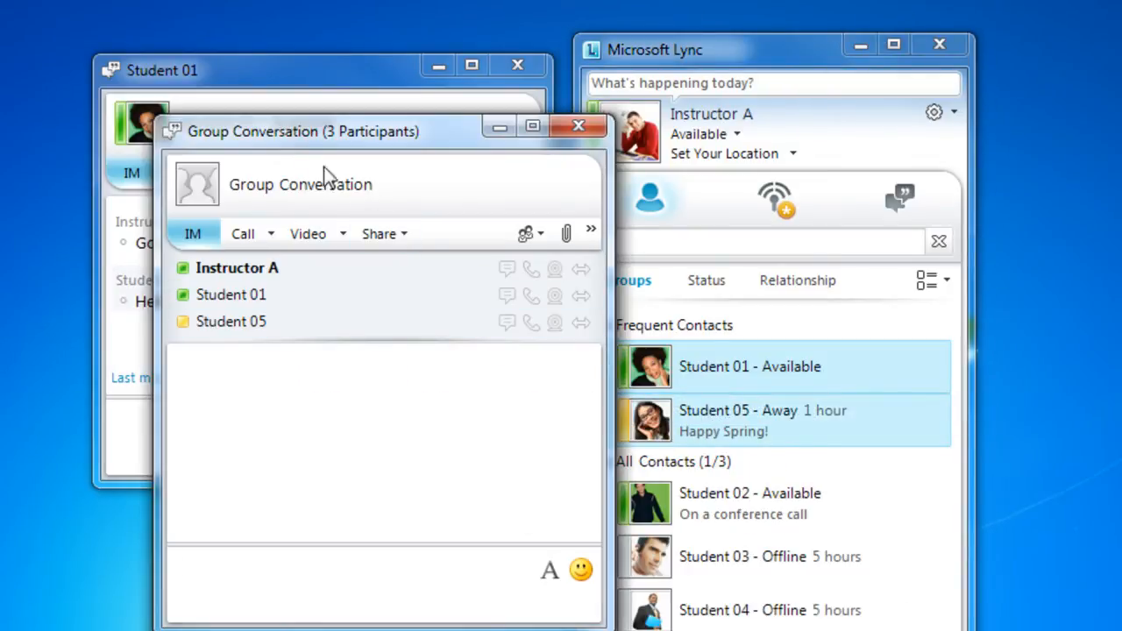
mouse_move(237, 267)
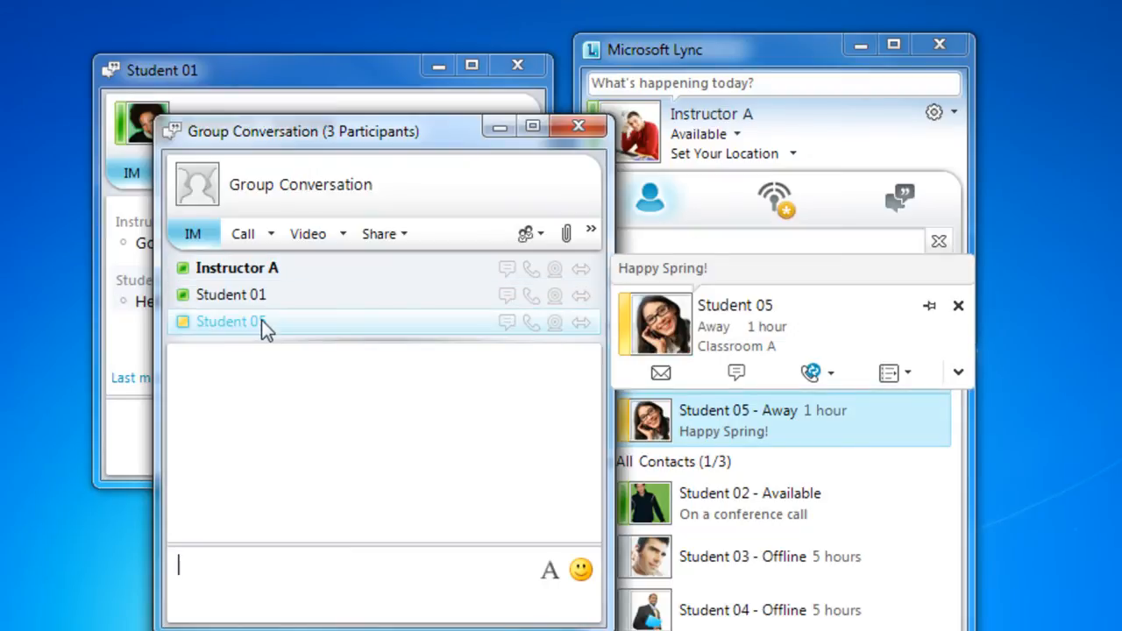
text(Hel)
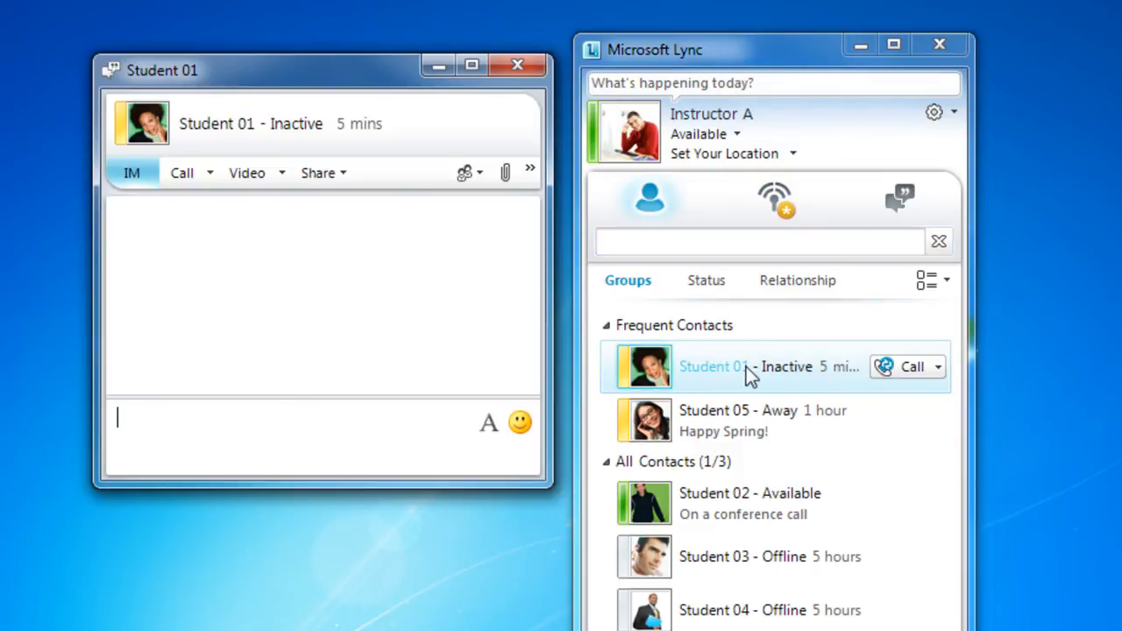
mouse_move(505, 172)
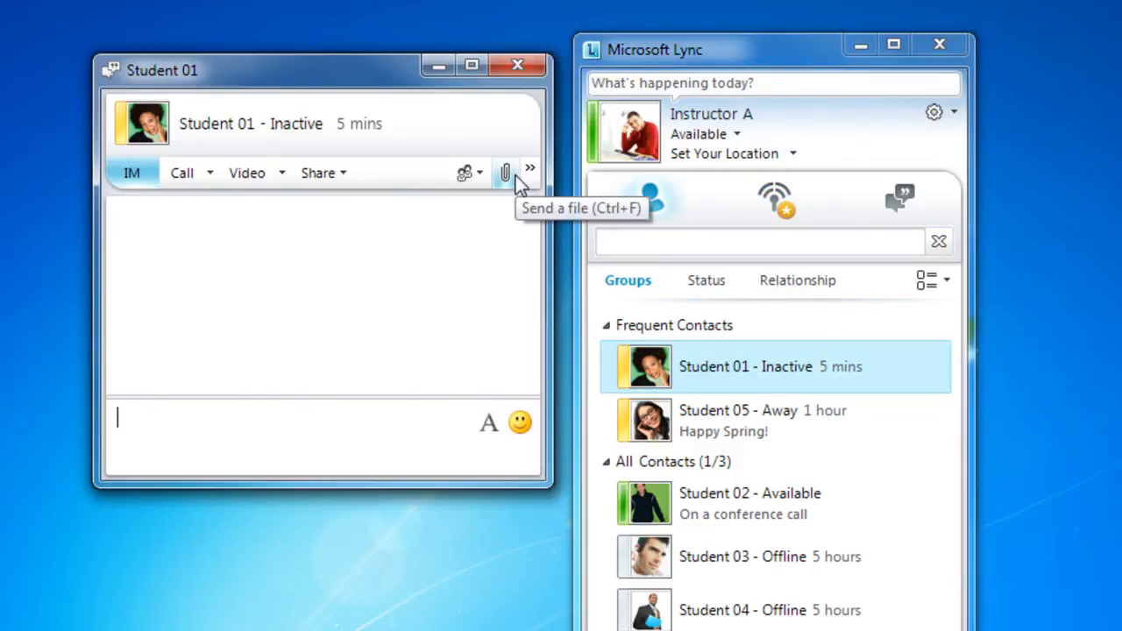
Offer the file 'Natural Escape' (70 KB) to Student 01 via Send a file.
click(505, 172)
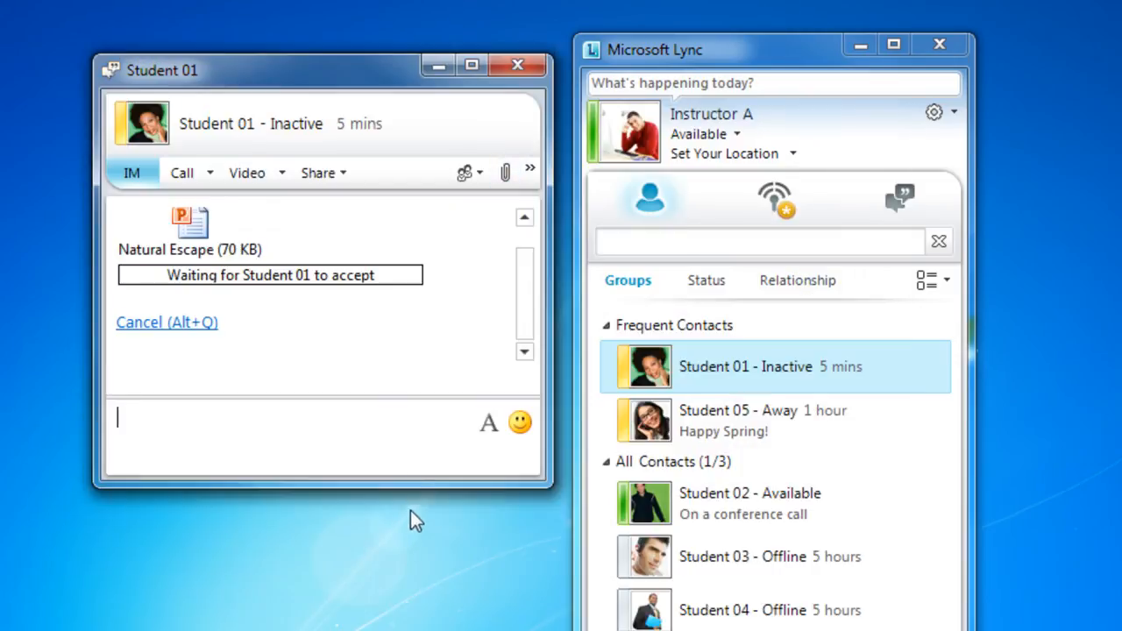